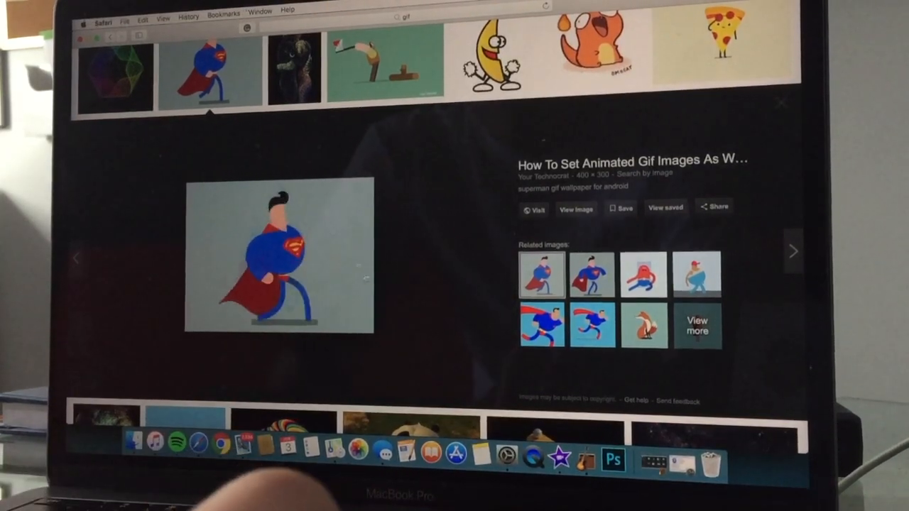
# - Bring up the context menu on the Superman GIF in Safari and choose an option
pyautogui.rightClick(277, 255)
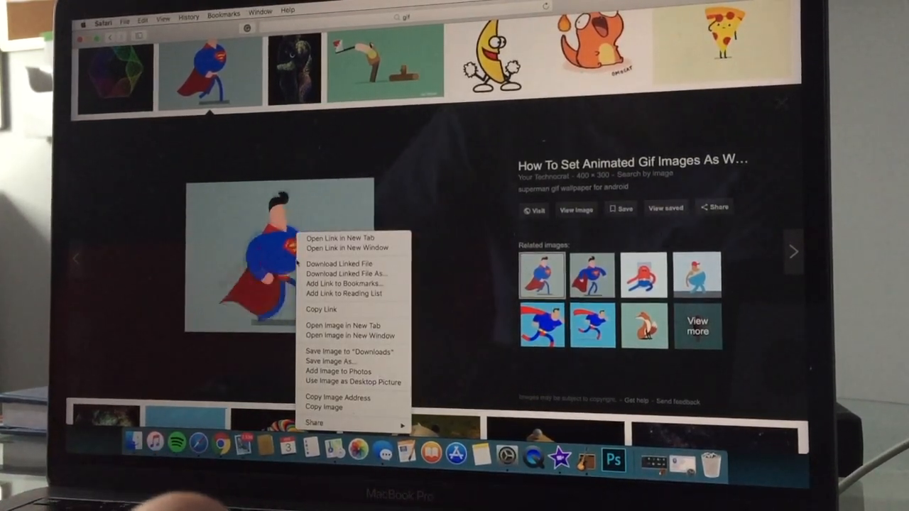
pyautogui.click(148, 327)
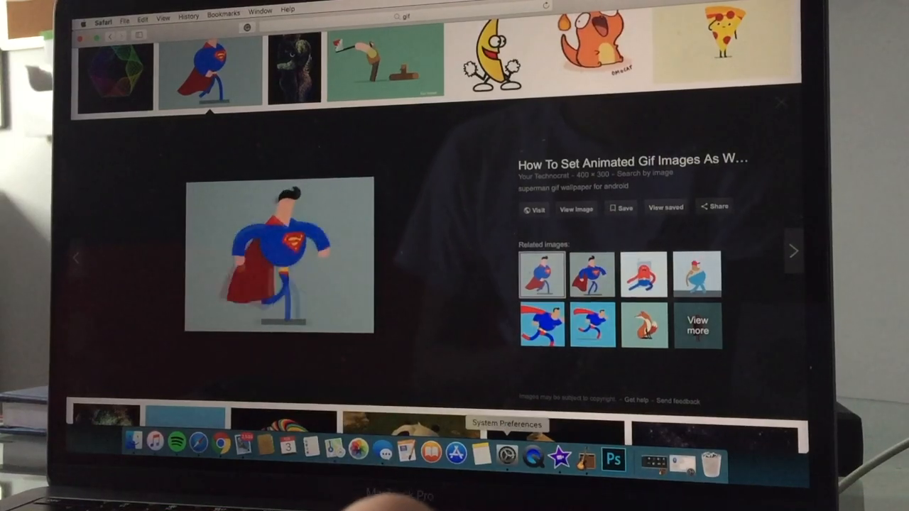
pyautogui.moveTo(534, 457)
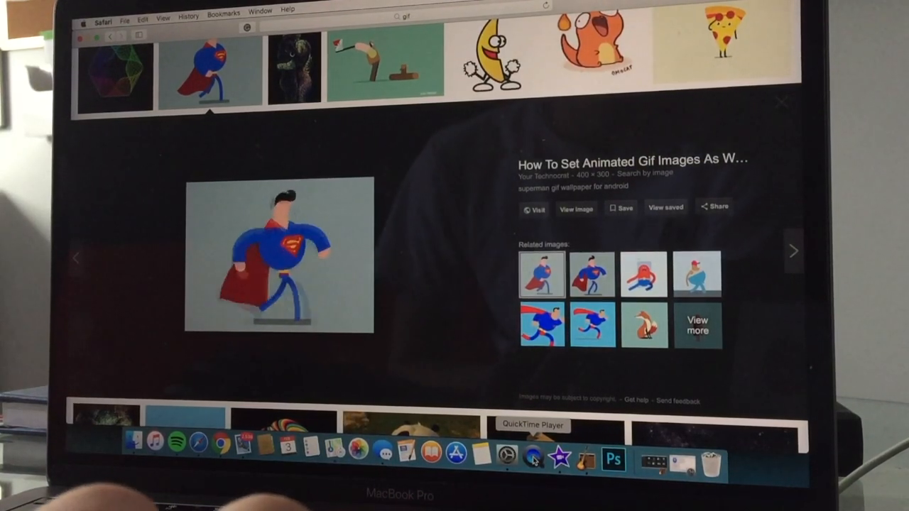
# - Launch QuickTime Player via Spotlight and dismiss its file browser with Done
pyautogui.press('cmd+space')
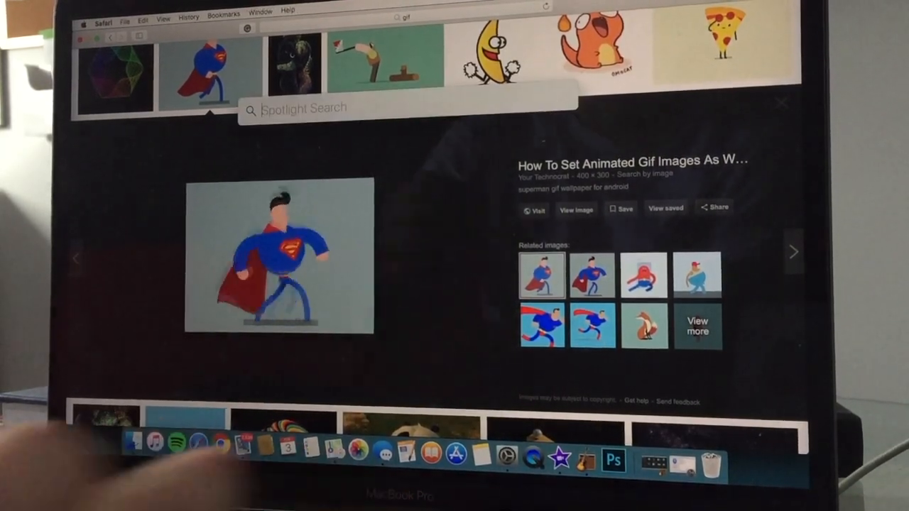
pyautogui.write('quickTime Player')
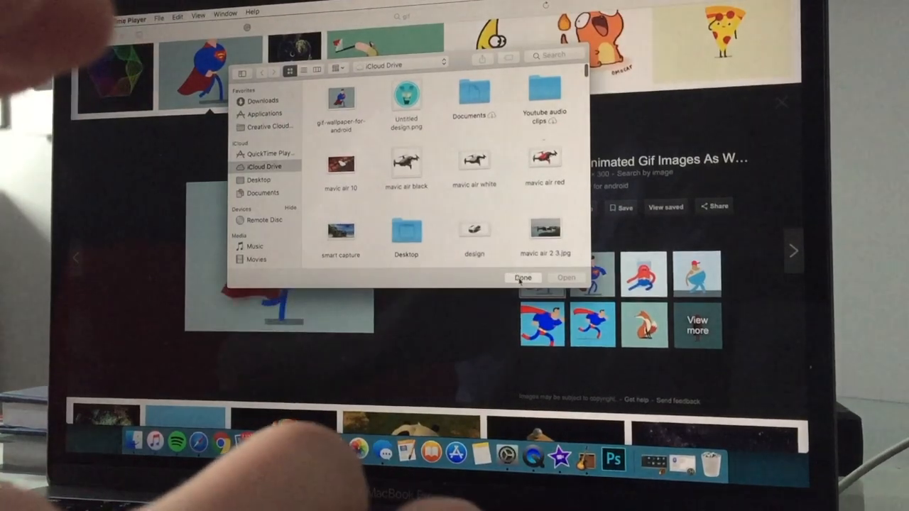
pyautogui.click(523, 277)
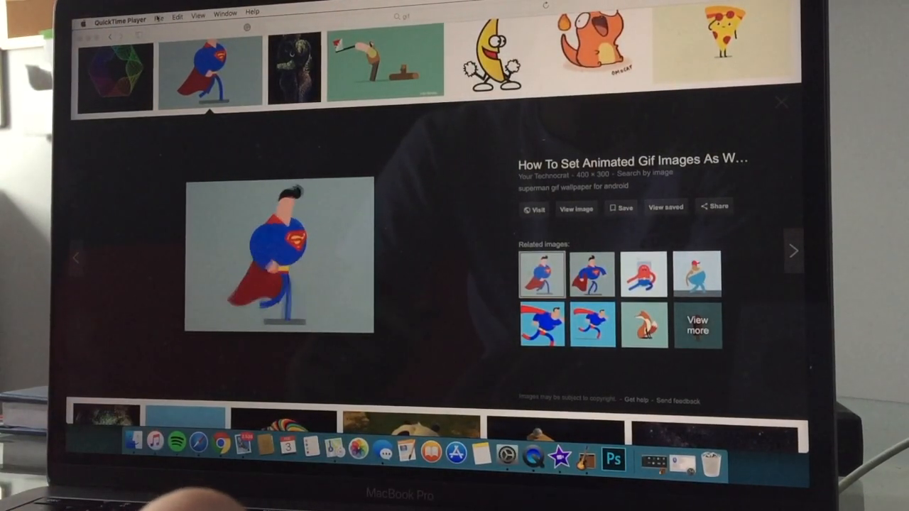
pyautogui.click(159, 13)
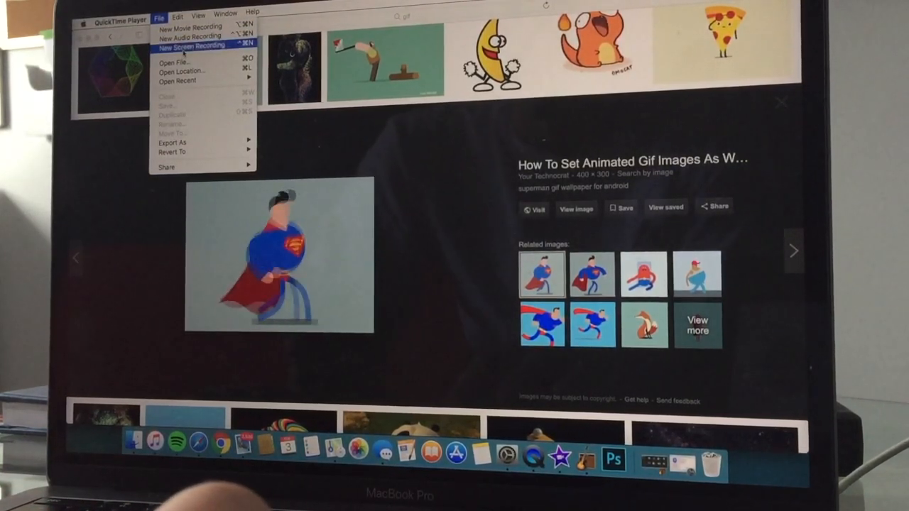
# - Start a new screen recording of the area around the animated Superman GIF
pyautogui.click(188, 44)
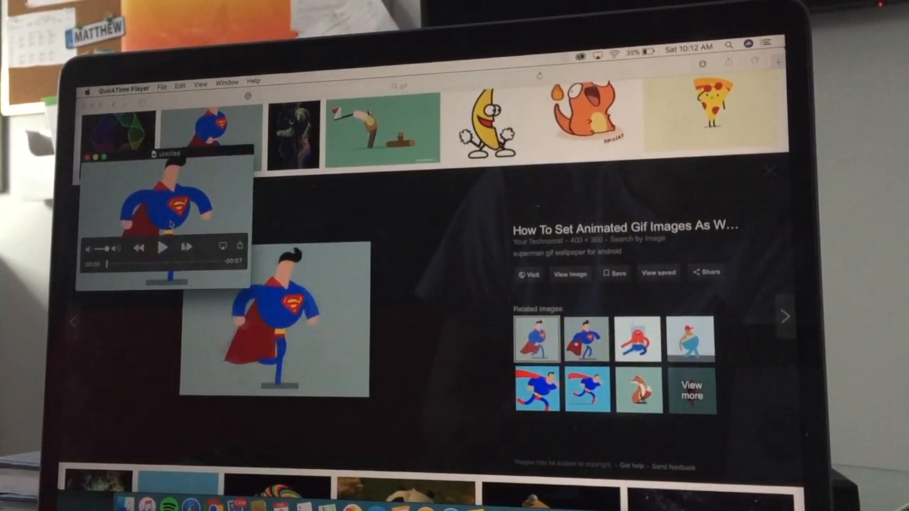
pyautogui.click(162, 247)
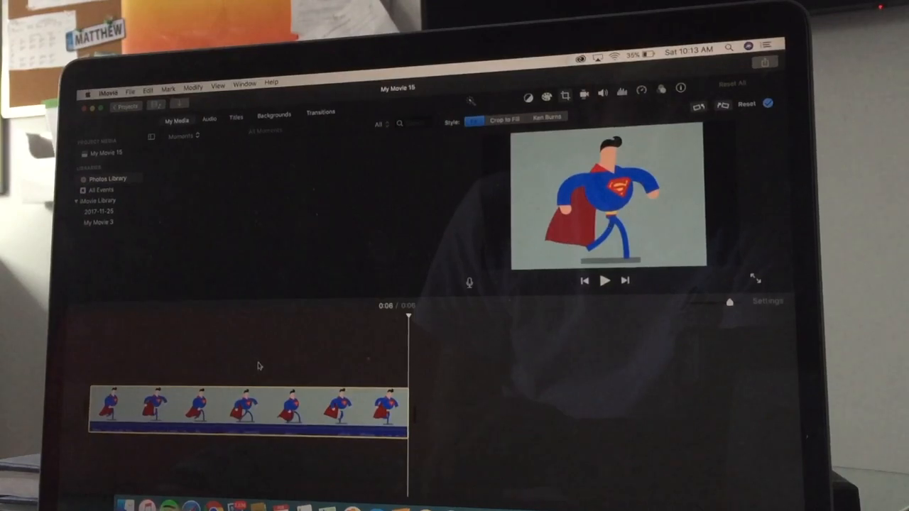
# - Play back the Superman clip in iMovie's viewer, then pause it
pyautogui.click(605, 280)
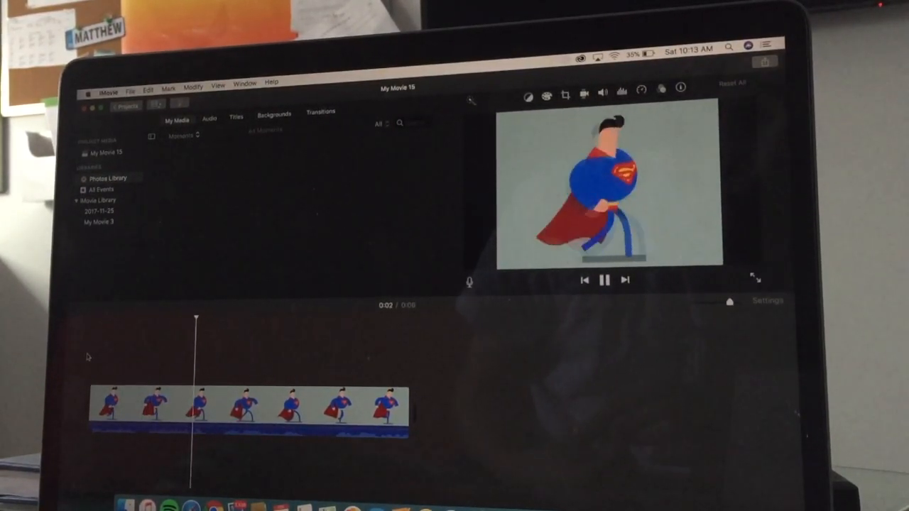
pyautogui.click(605, 280)
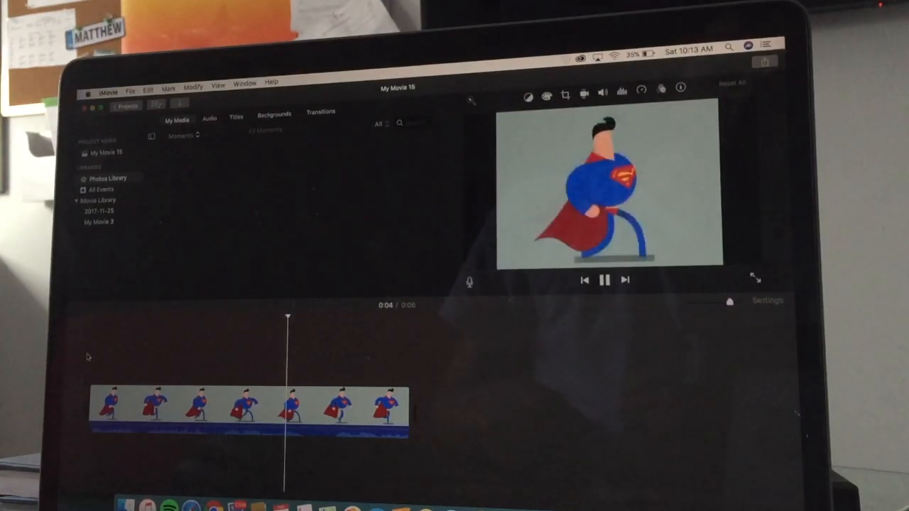